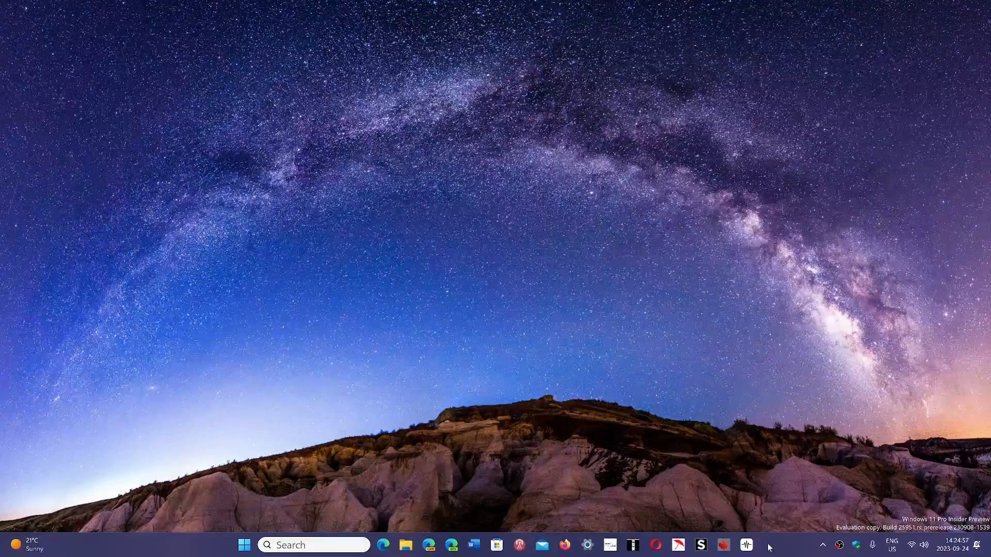
pyautogui.moveTo(382, 526)
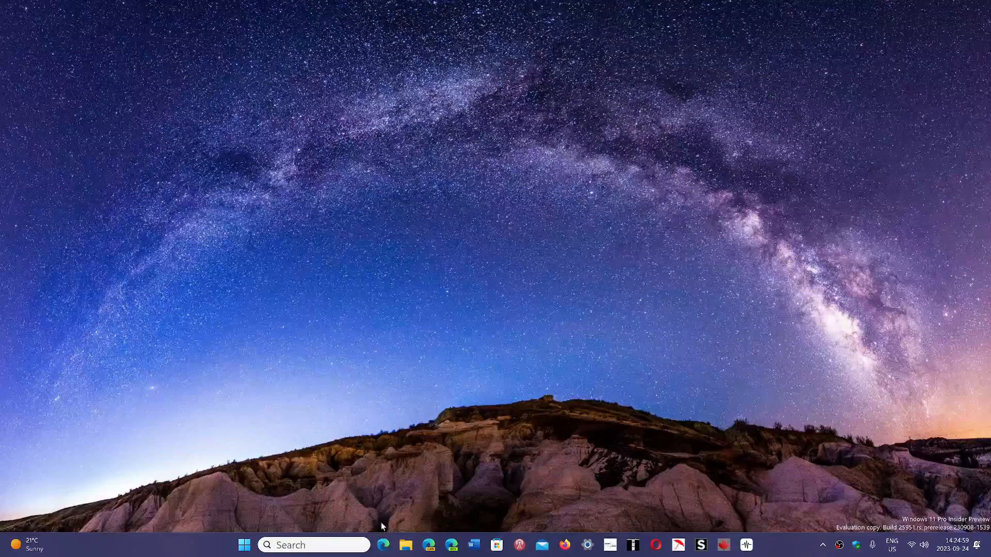
pyautogui.moveTo(384, 545)
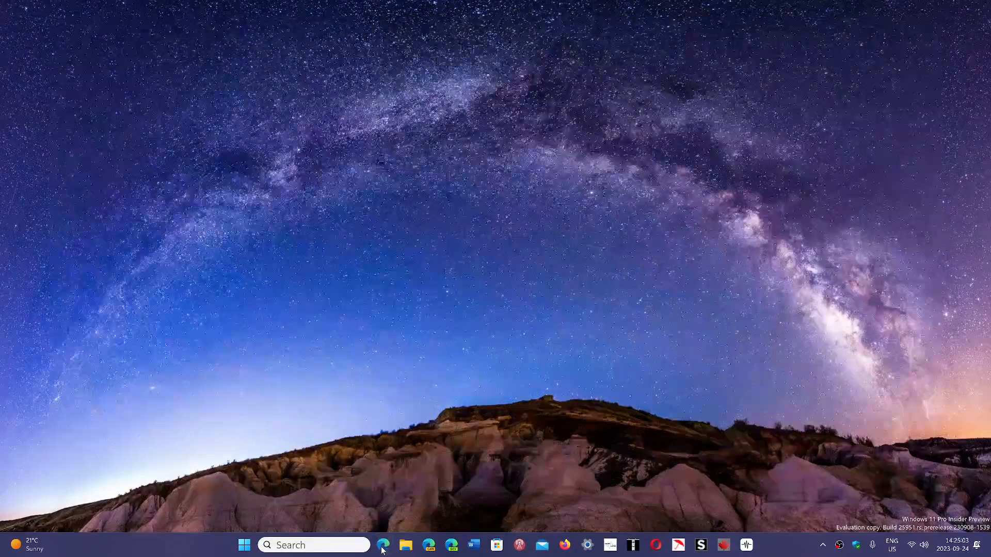
# Launch Microsoft Edge from the taskbar and bring up the Settings and more menu's Help and feedback options.
pyautogui.click(382, 545)
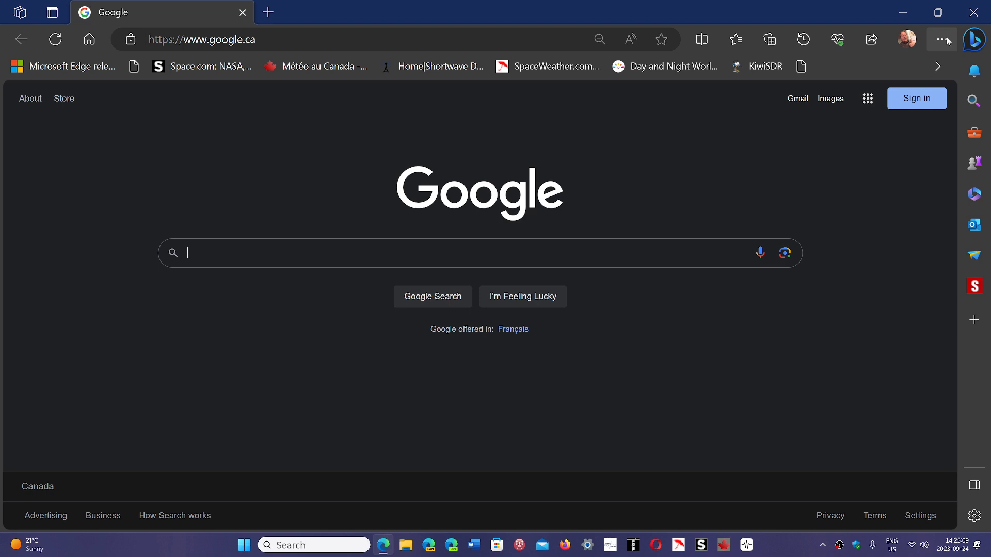
pyautogui.click(942, 39)
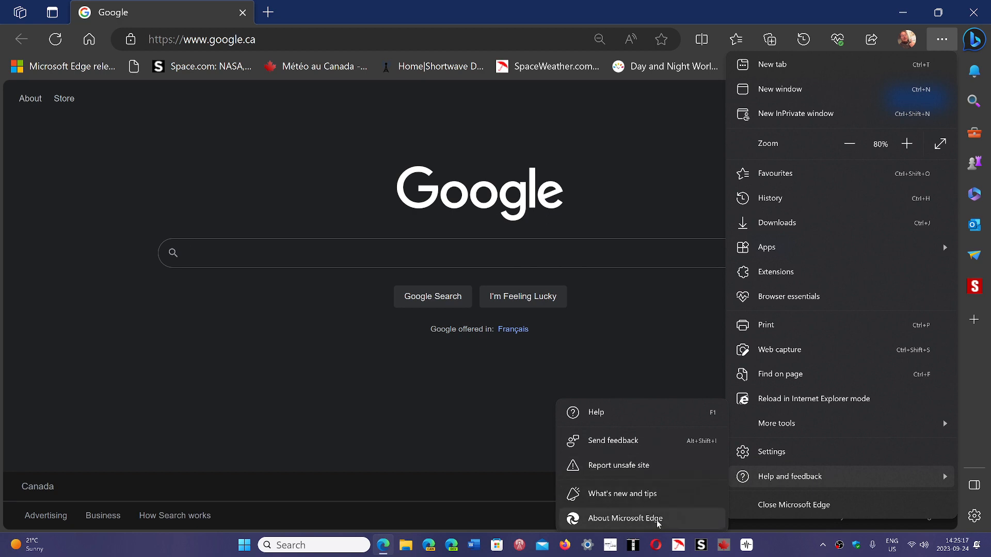
# Show About Microsoft Edge confirming version 117.0.2045.41 is up to date, then focus the settings search.
pyautogui.click(621, 519)
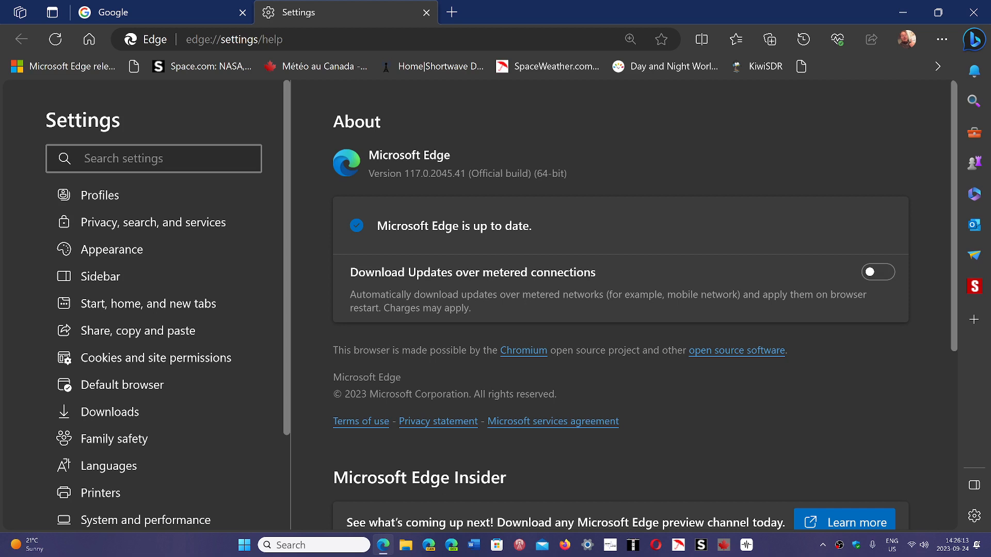
pyautogui.click(126, 159)
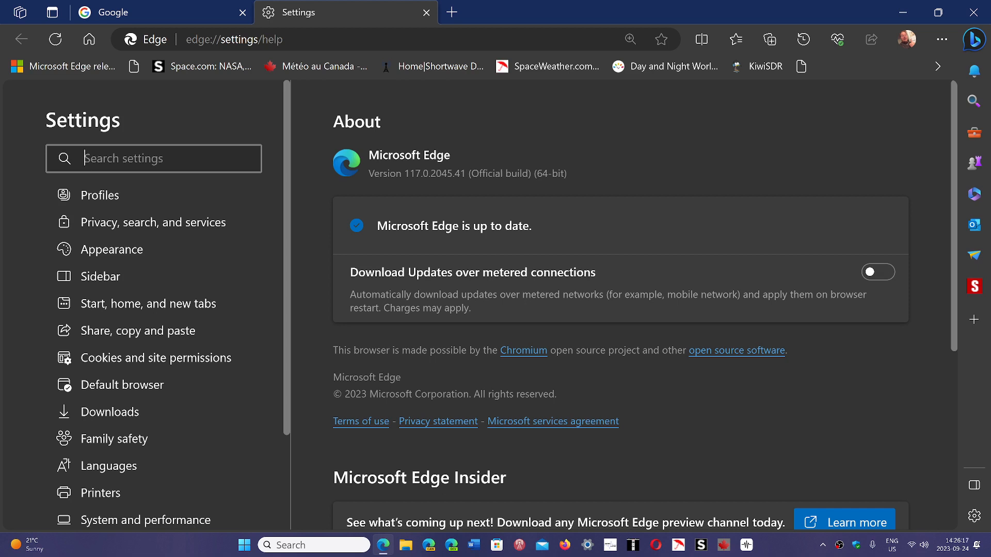